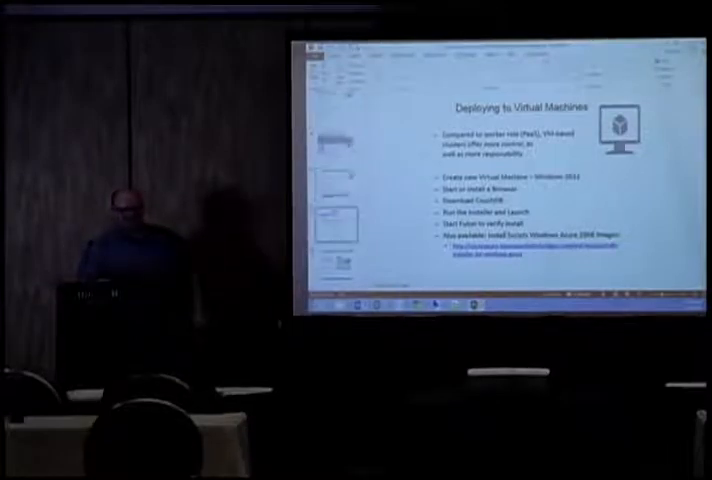
- Advance past the Deploying to Virtual Machines slide to the VM Depot audience slide
key(right)
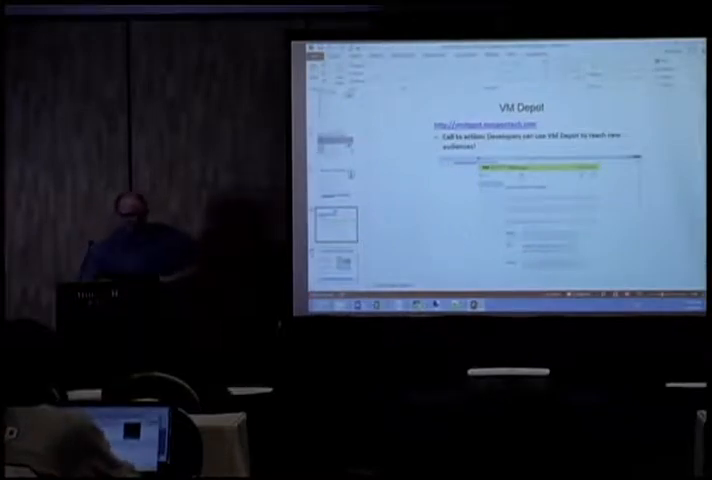
- Advance from the VM Depot slide to the browser page listing SDKs and command line tools
key(Right)
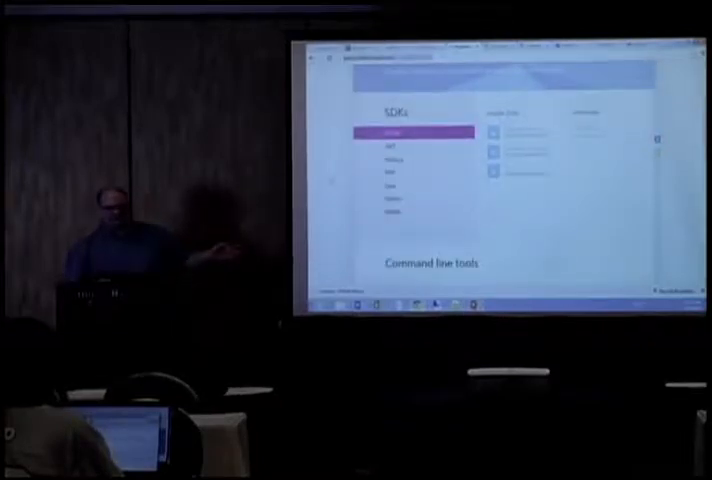
- Scroll the Developer Center downloads page down to the SDKs and Command line tools sections
scroll(down, 3)
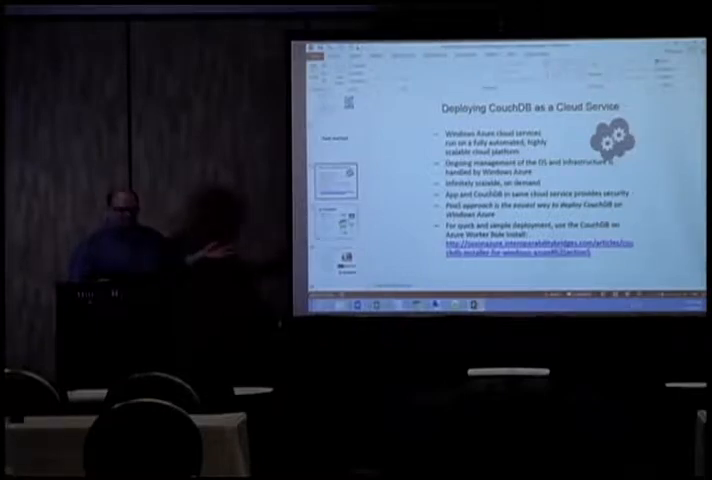
- Advance to the Hybrid Approaches slide on hosted services, cloud and on-premises applications
key(right)
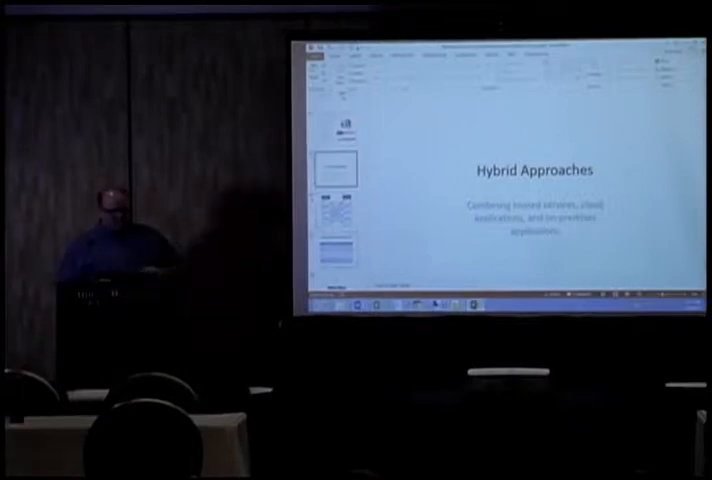
key(right)
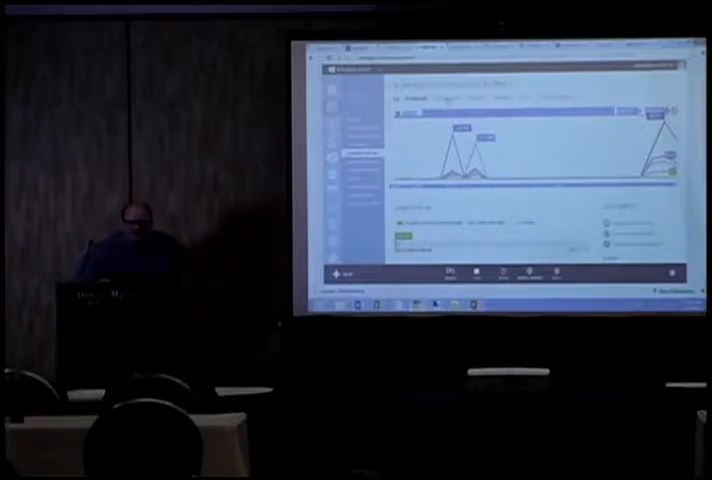
- Scroll the portal dashboard past the monitoring chart to the resource list
scroll(down, 3)
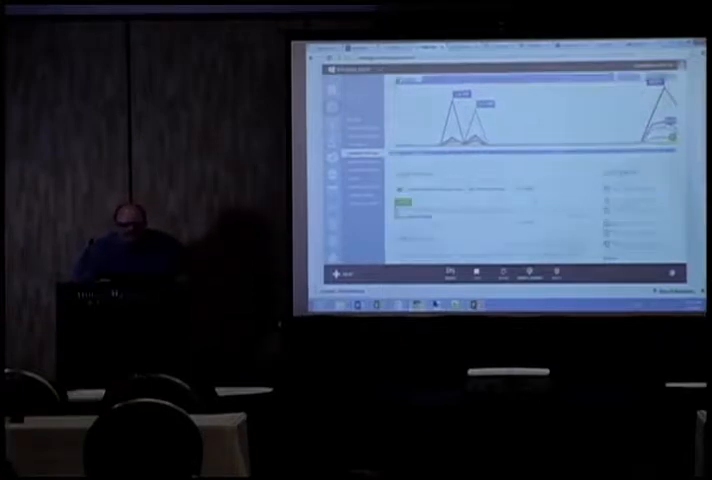